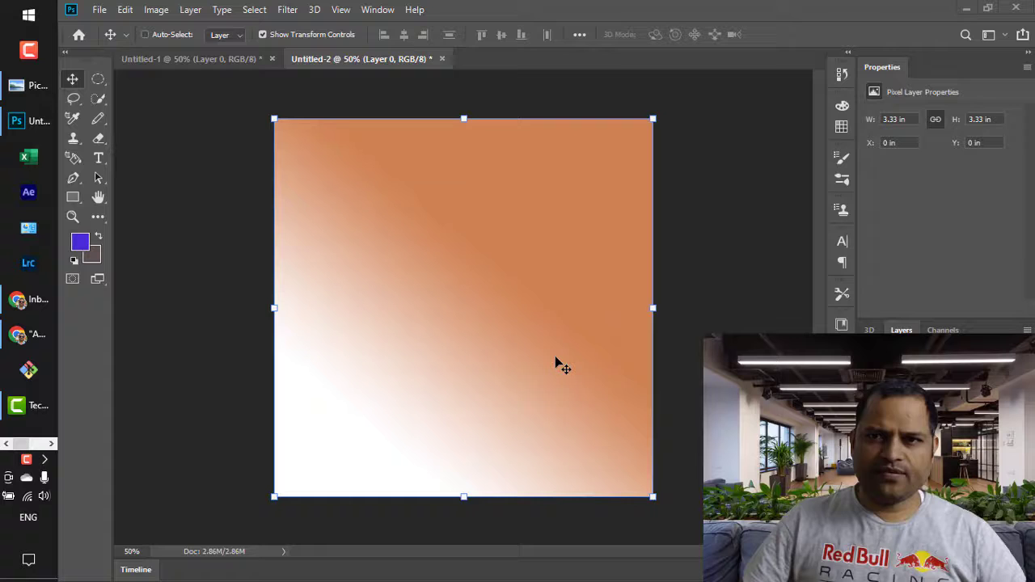
mouse_move(557, 359)
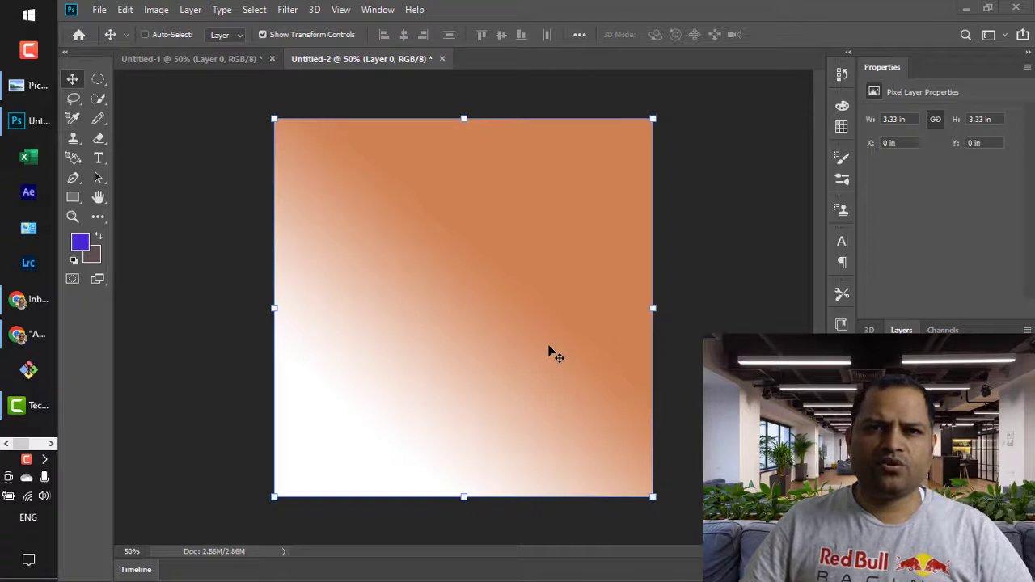
mouse_move(468, 359)
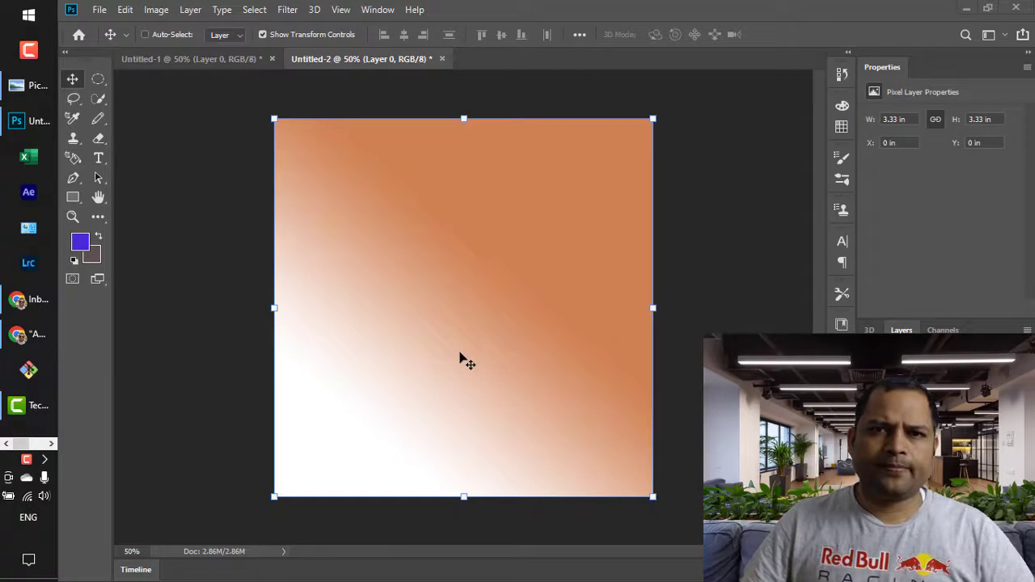
Show the View menu listing Zoom In, Zoom Out and Fit on Screen with their shortcuts.
left_click(340, 10)
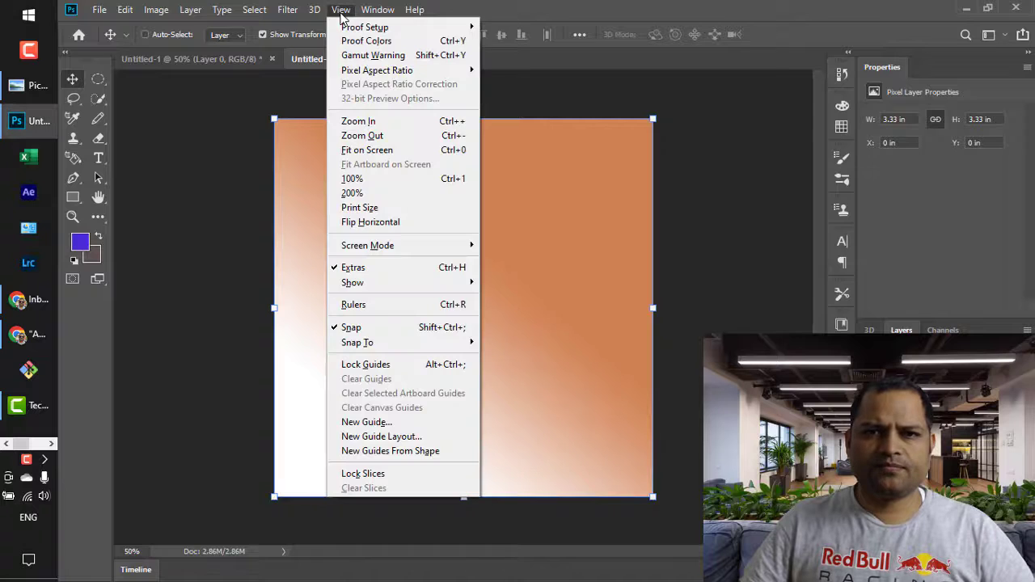
mouse_move(363, 136)
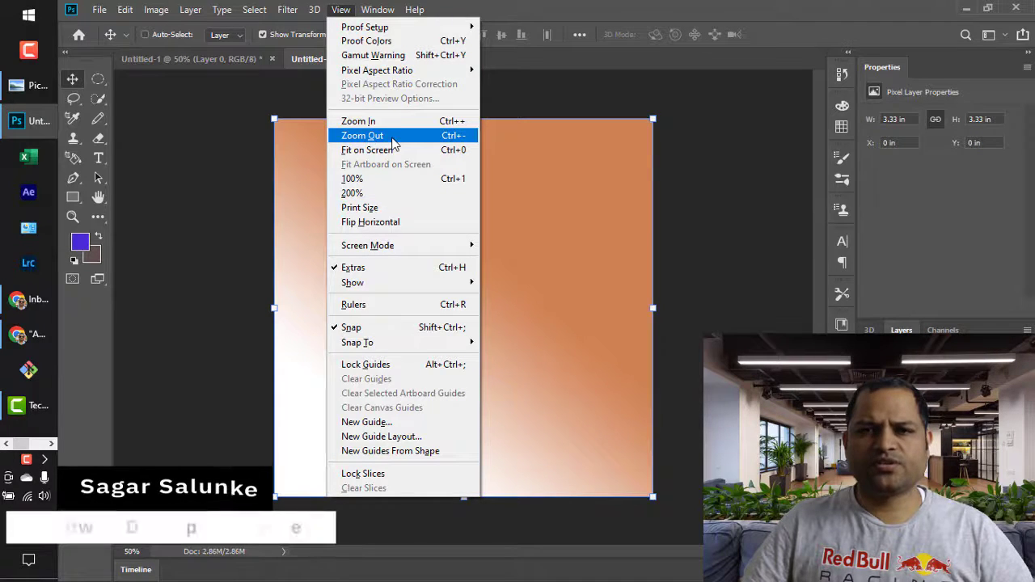
mouse_move(359, 120)
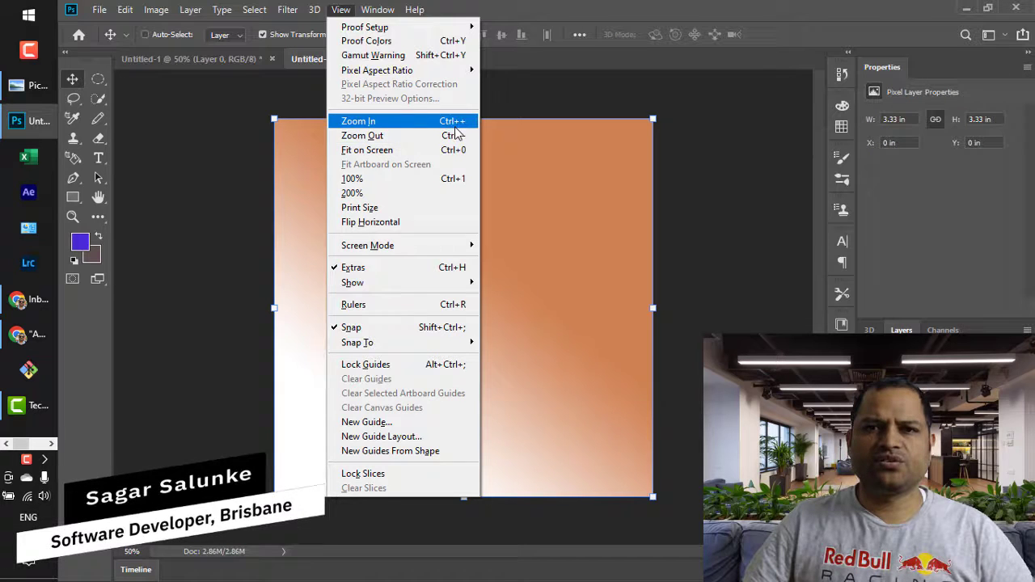
mouse_move(363, 136)
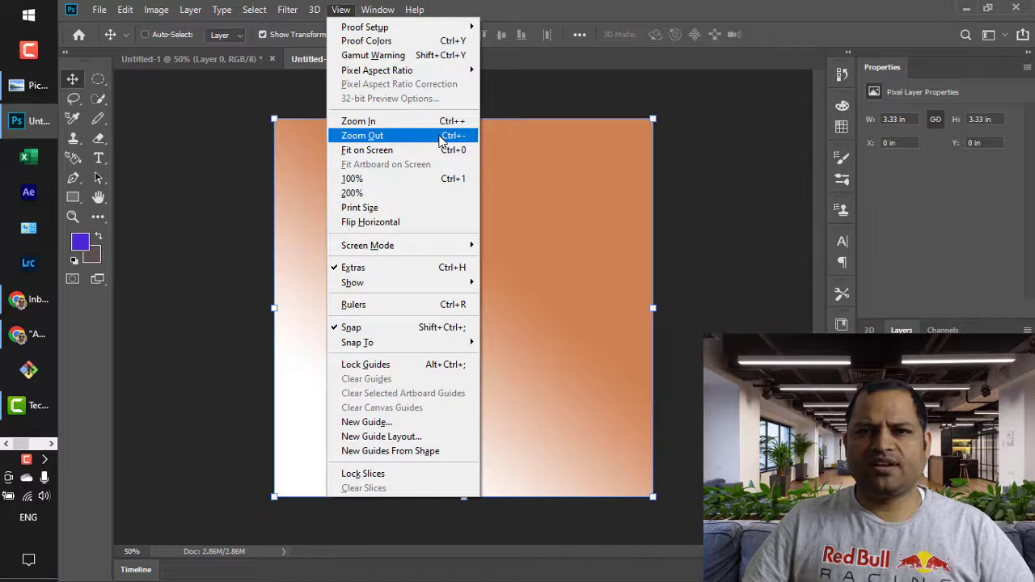
mouse_move(359, 119)
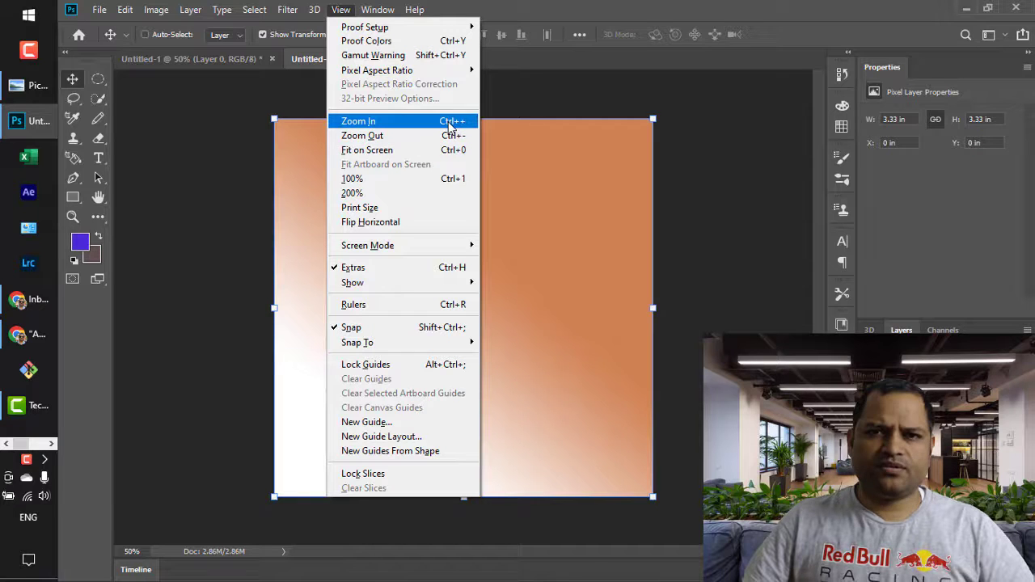
mouse_move(576, 103)
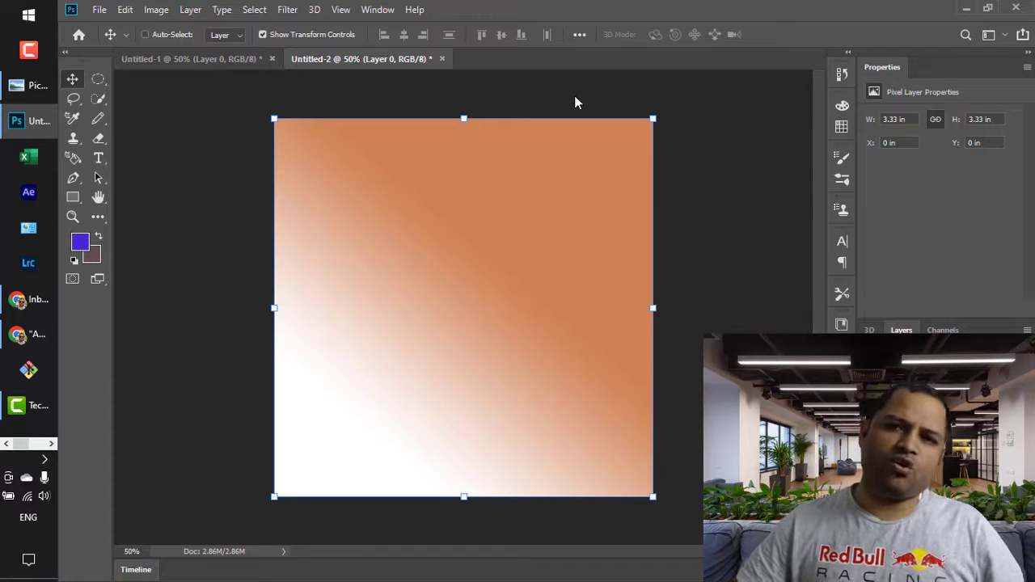
mouse_move(553, 272)
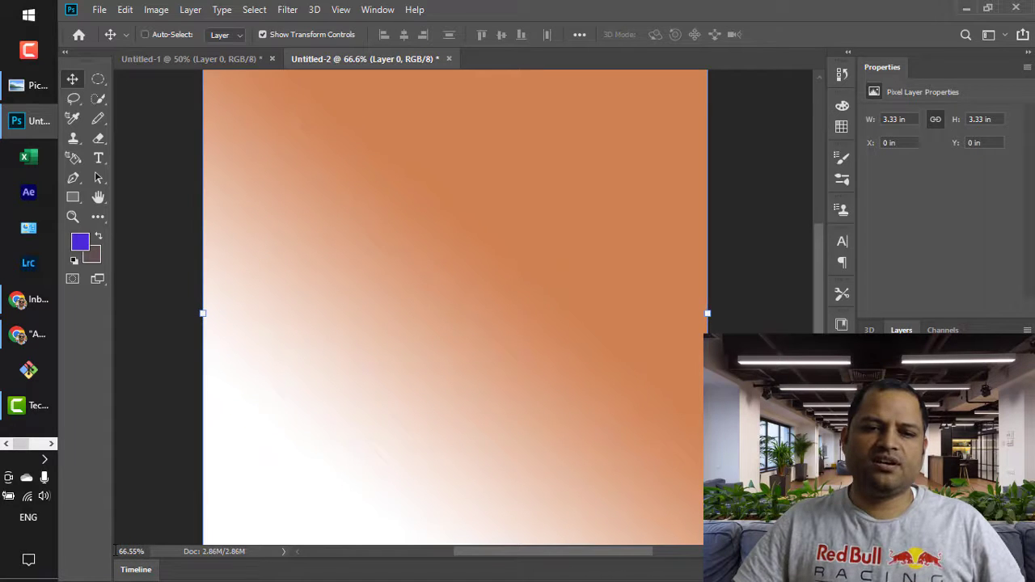
mouse_move(419, 411)
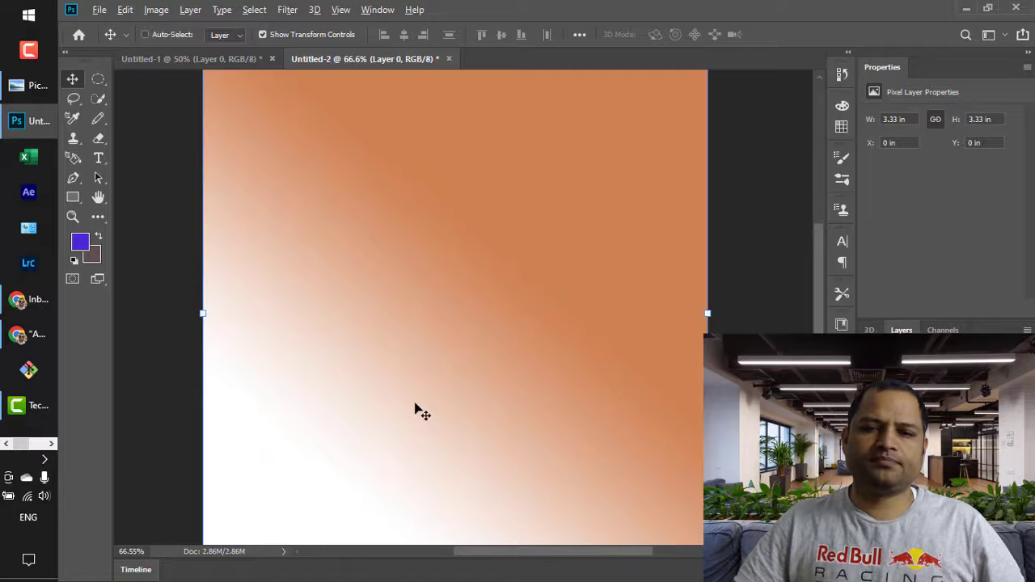